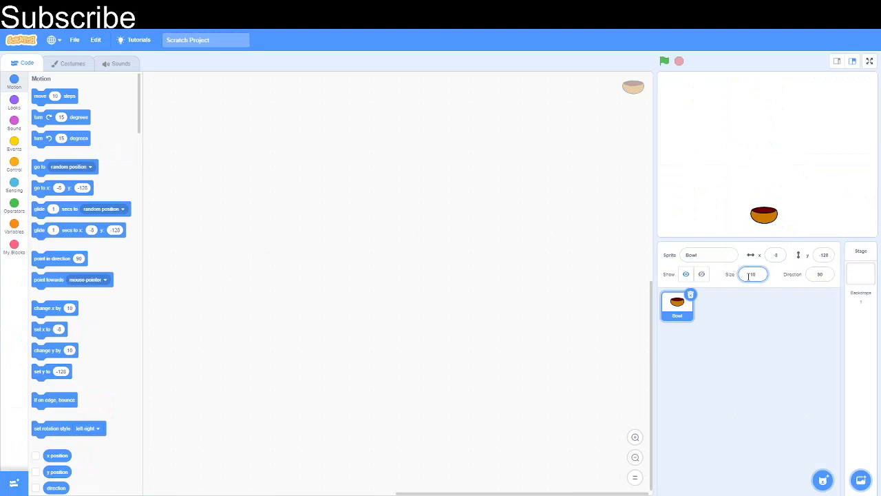
- Set the Bowl's size to 125 and add the Apple sprite from the library
{"action": "type", "text": "125"}
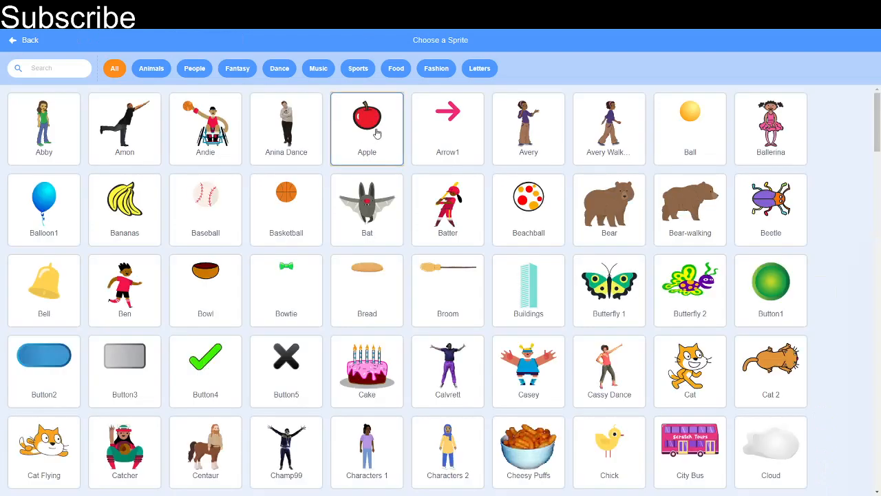
{"action": "left_click", "coordinate": [367, 121]}
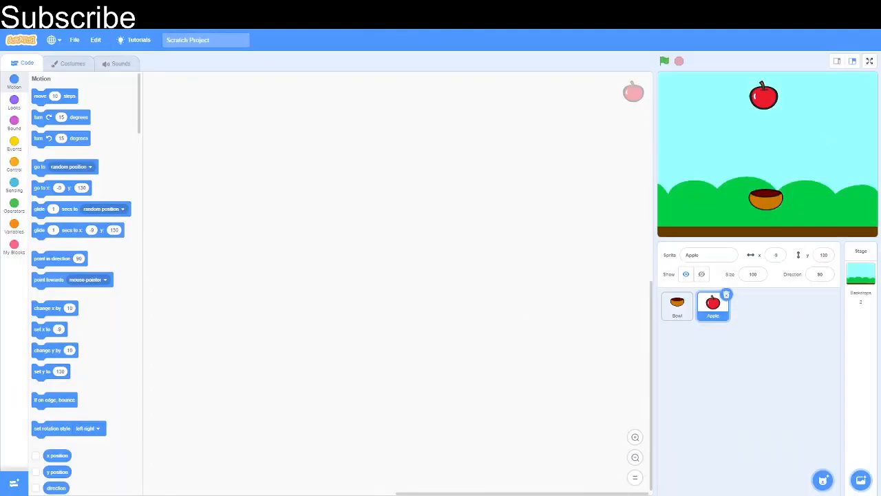
{"action": "left_click", "coordinate": [677, 305]}
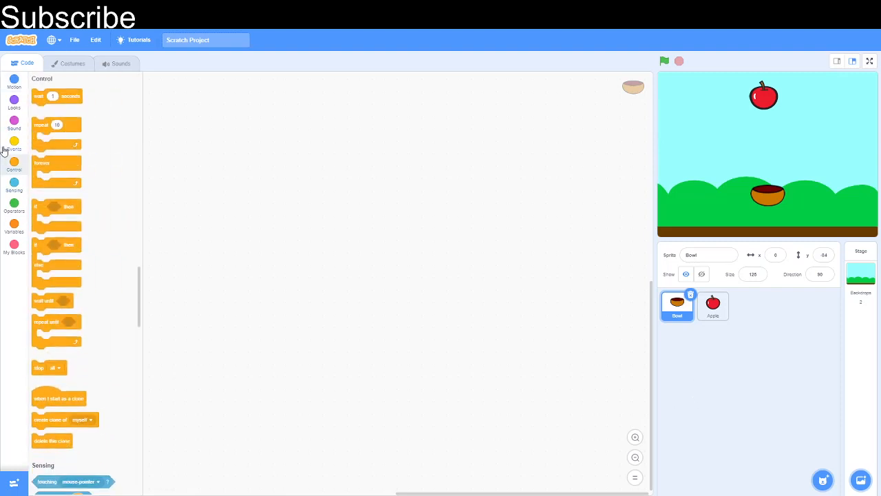
- Build the Bowl's green-flag forever loop with left-arrow and right-arrow key checks
{"action": "left_click", "coordinate": [14, 144]}
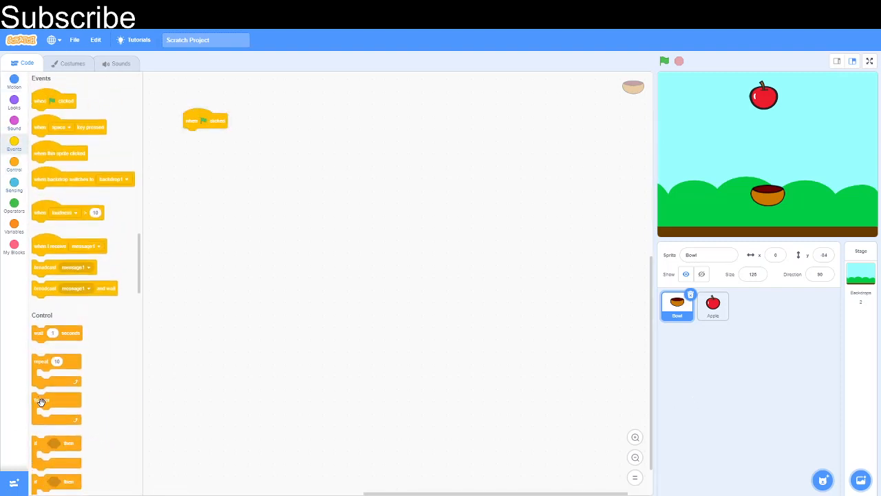
{"action": "left_click_drag", "start_coordinate": [41, 399], "coordinate": [186, 104]}
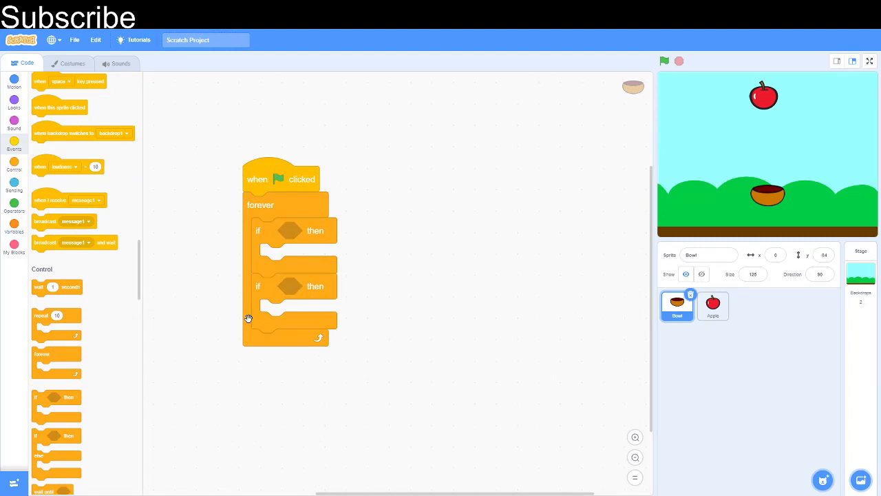
{"action": "left_click", "coordinate": [13, 185]}
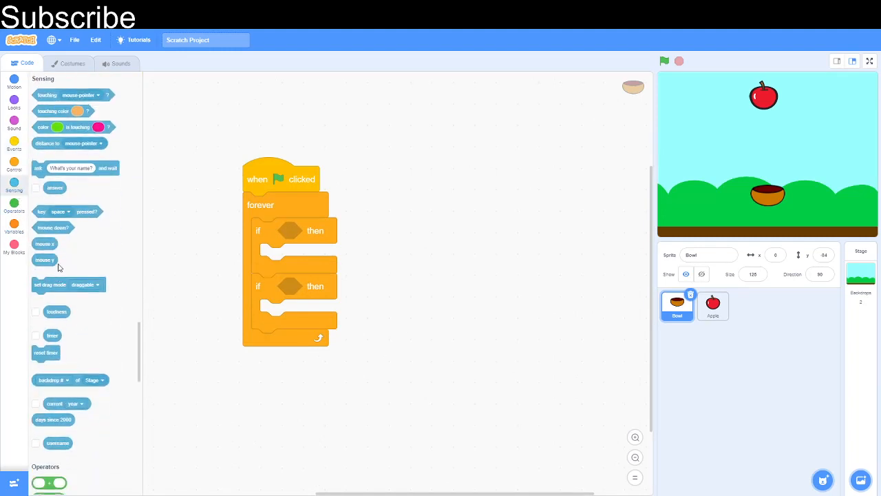
{"action": "left_click_drag", "start_coordinate": [67, 212], "coordinate": [338, 231]}
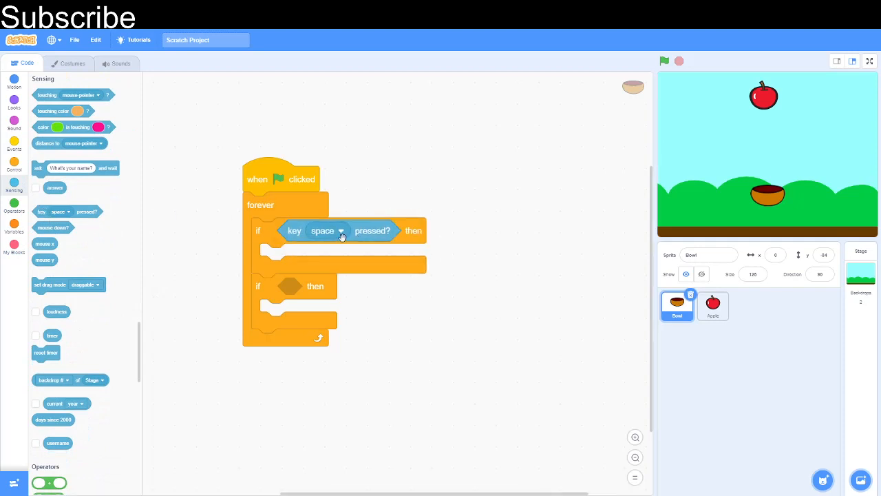
{"action": "left_click", "coordinate": [340, 231]}
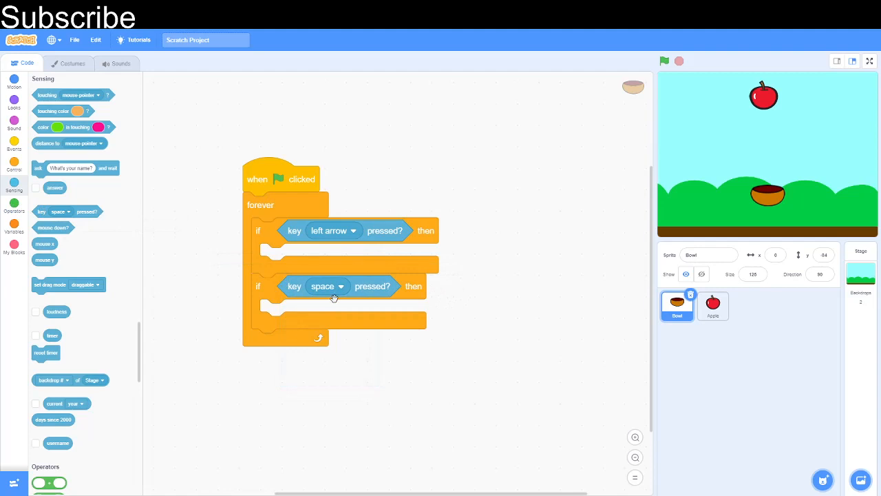
{"action": "left_click", "coordinate": [327, 287]}
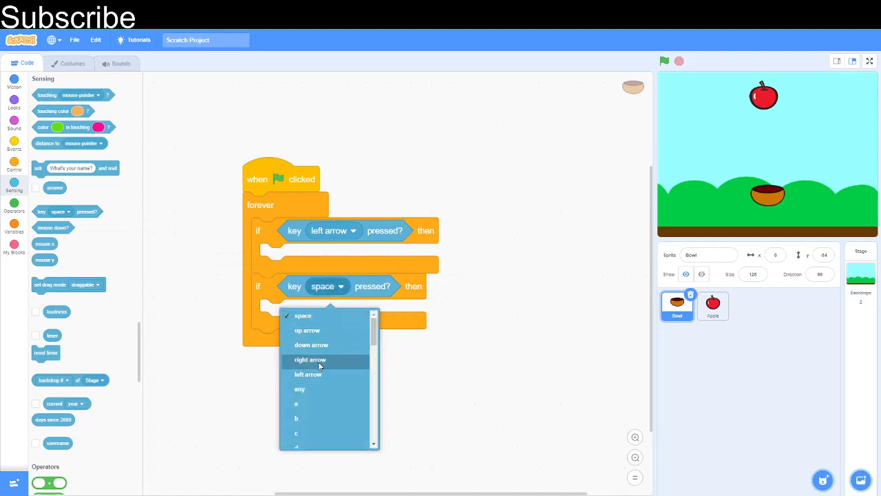
{"action": "left_click", "coordinate": [311, 360]}
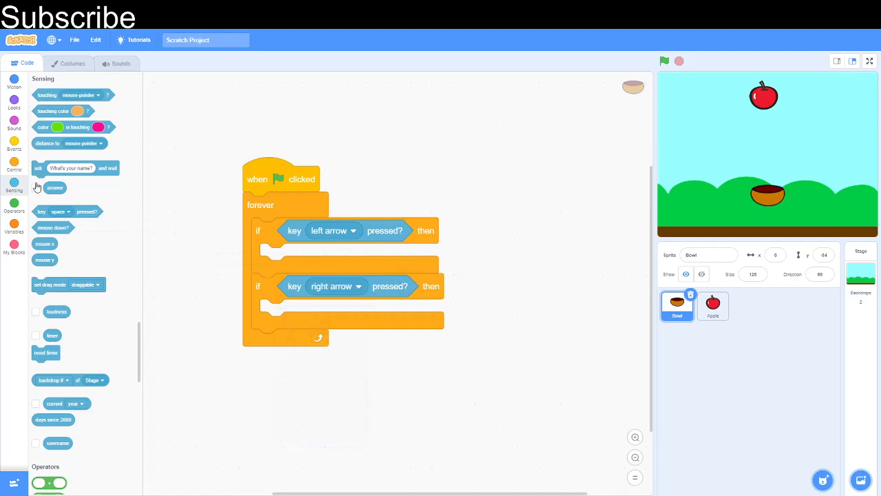
- Make the left-arrow branch change the bowl's x by -10
{"action": "left_click", "coordinate": [14, 81]}
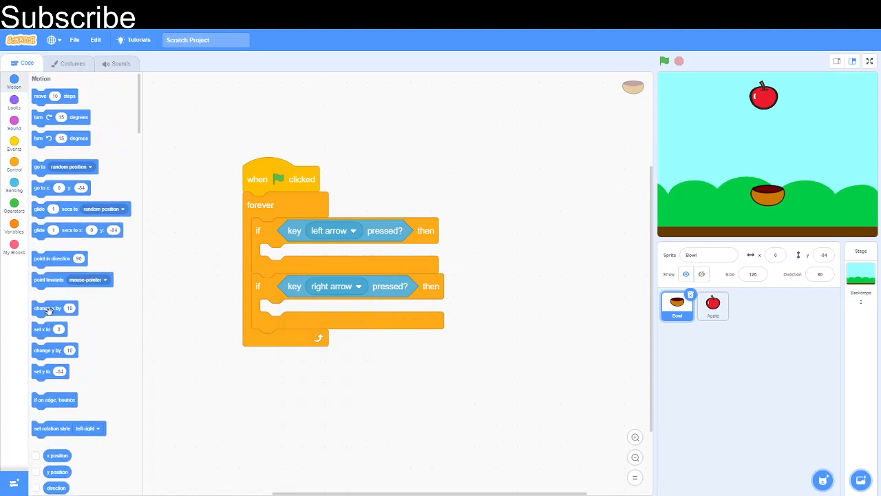
{"action": "left_click_drag", "start_coordinate": [55, 307], "coordinate": [300, 256]}
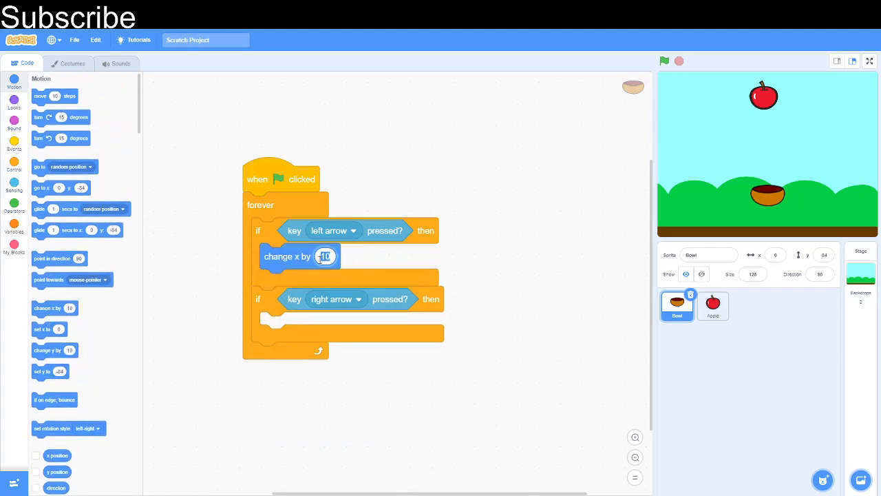
{"action": "type", "text": "-10"}
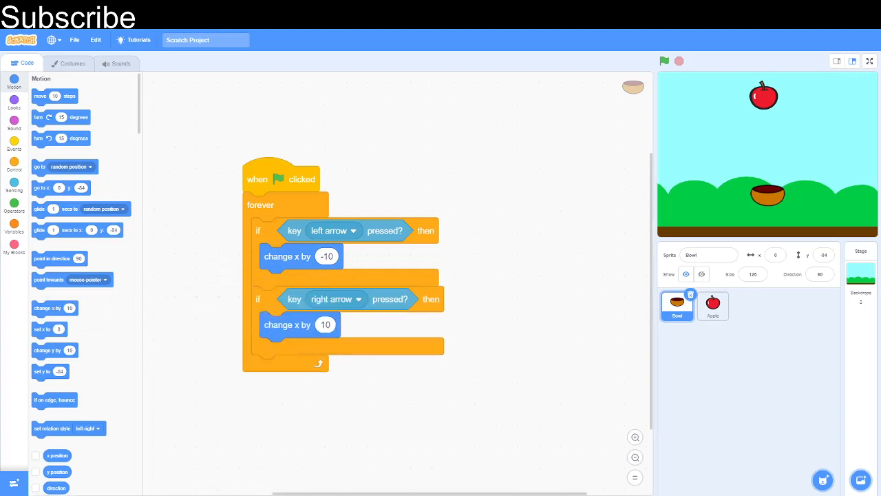
{"action": "left_click", "coordinate": [713, 306]}
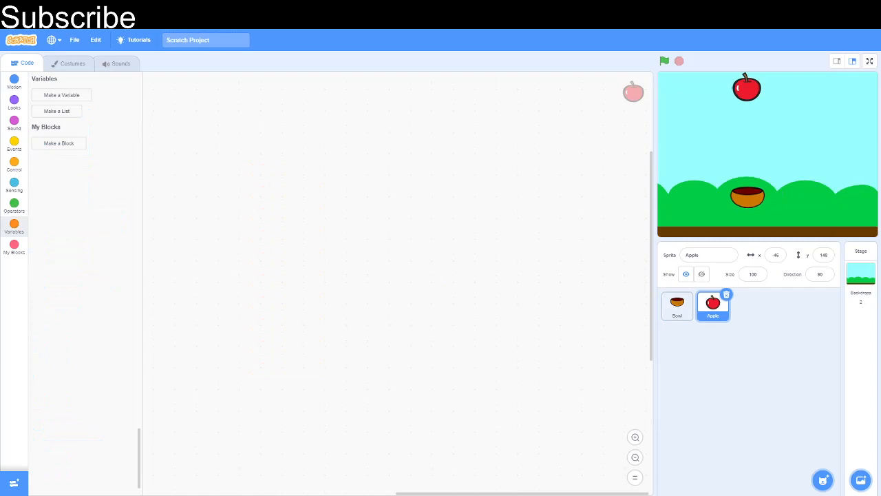
- Create score, stage and lives variables and drag the apple to the top of the stage
{"action": "left_click", "coordinate": [61, 95]}
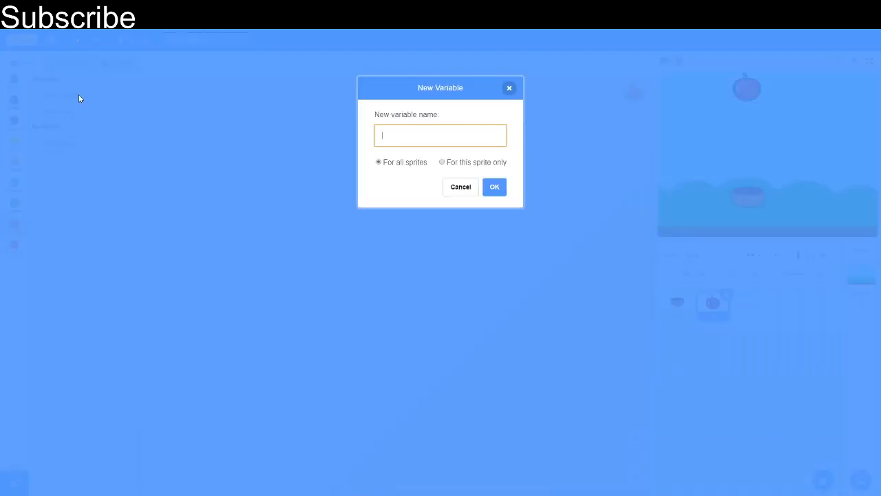
{"action": "left_click", "coordinate": [495, 186]}
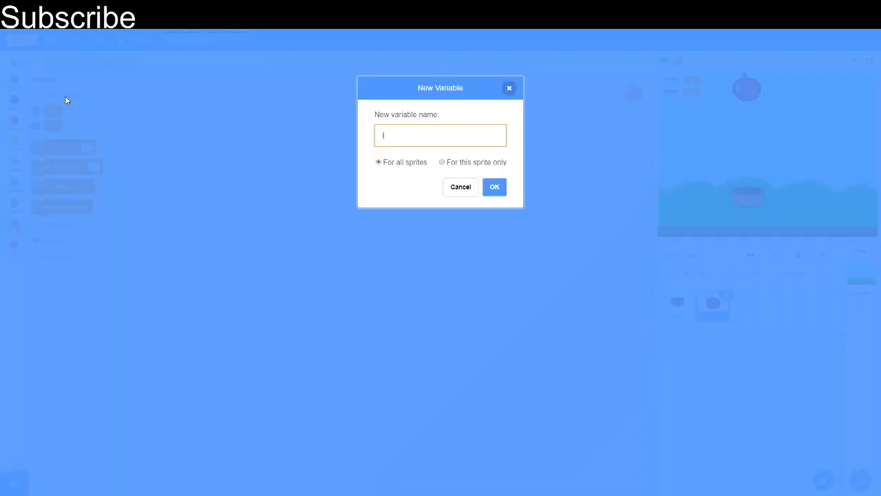
{"action": "type", "text": "lives"}
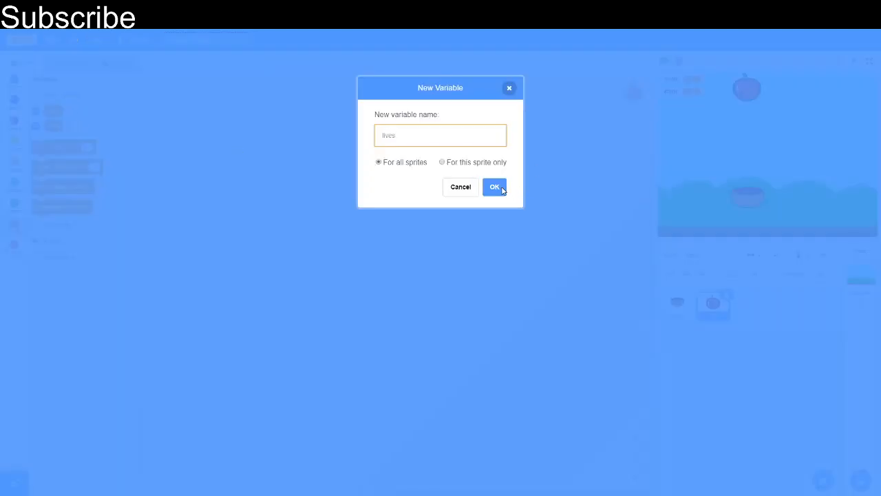
{"action": "left_click", "coordinate": [494, 186]}
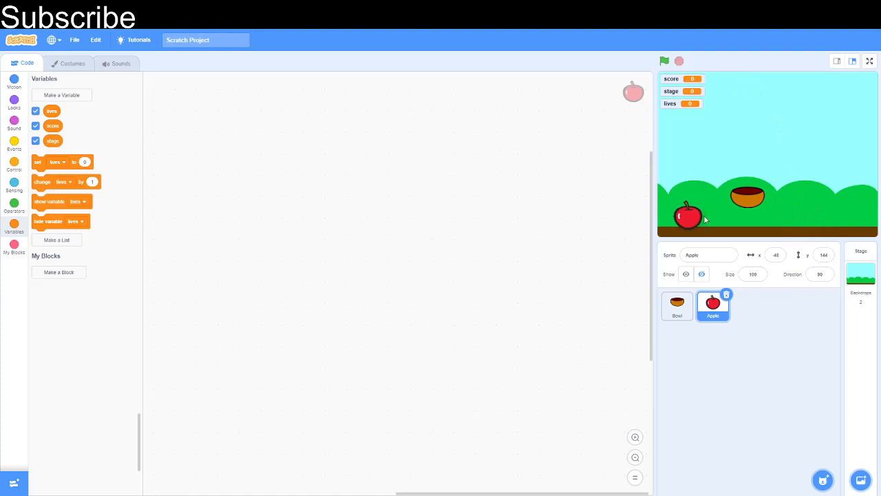
{"action": "left_click_drag", "start_coordinate": [687, 216], "coordinate": [743, 93]}
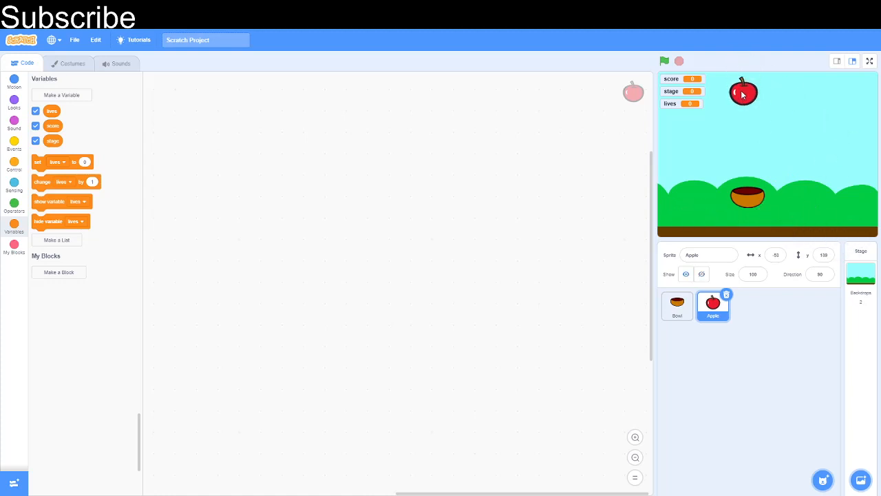
{"action": "mouse_move", "coordinate": [2, 163]}
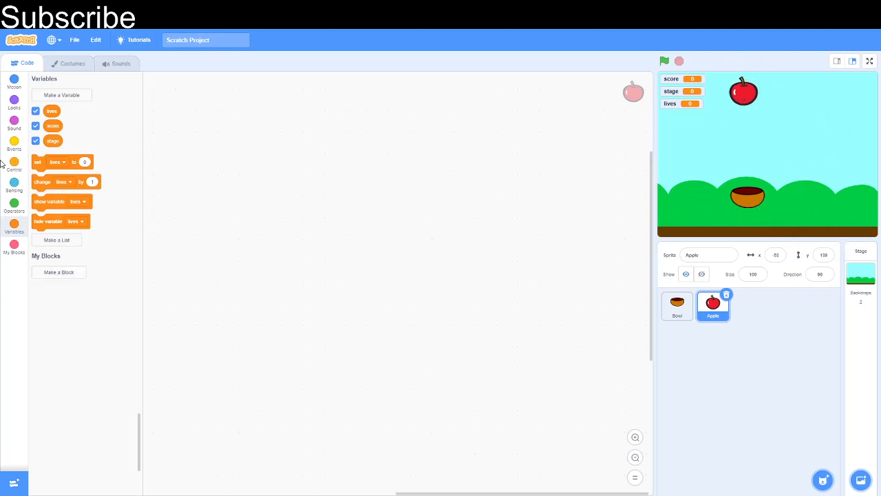
{"action": "left_click", "coordinate": [14, 141]}
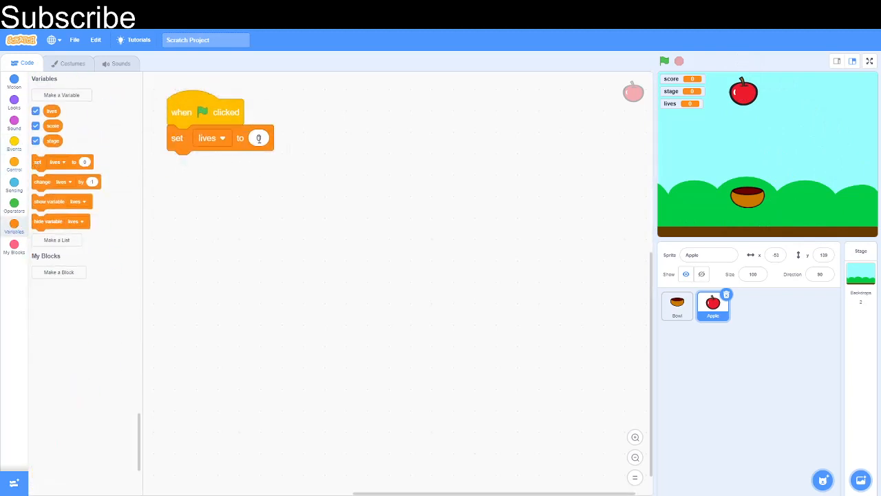
- Set lives to 2, stage to 1 and score to 0, then add go to random position
{"action": "type", "text": "2"}
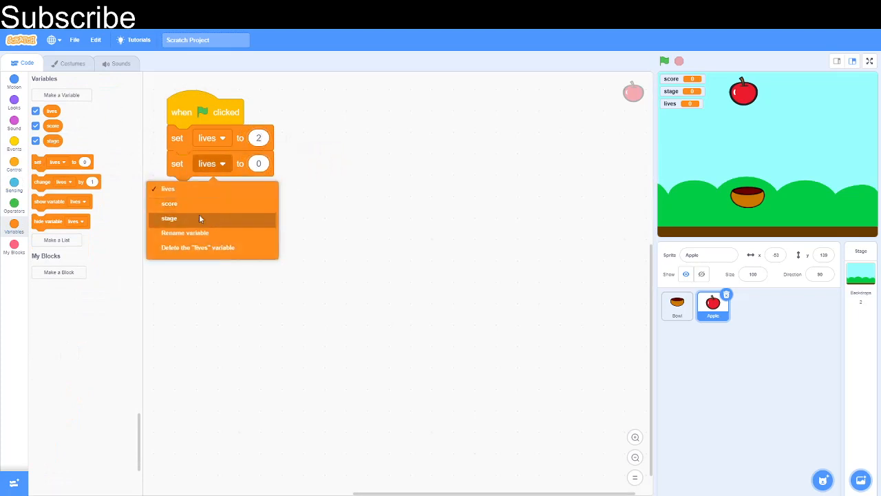
{"action": "left_click", "coordinate": [169, 218]}
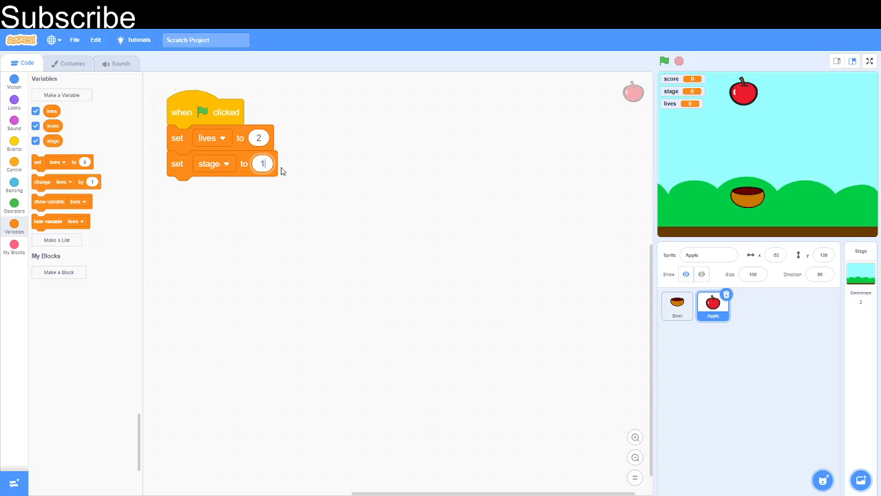
{"action": "left_click_drag", "start_coordinate": [37, 162], "coordinate": [180, 198]}
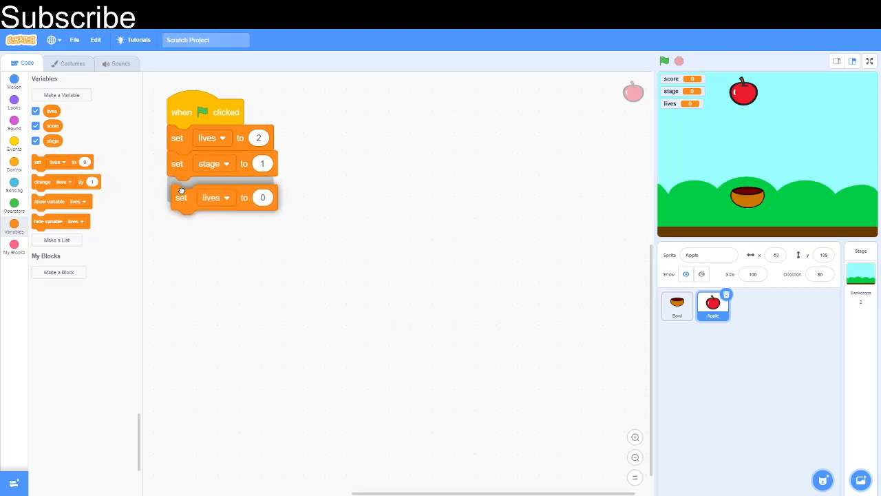
{"action": "left_click", "coordinate": [215, 198]}
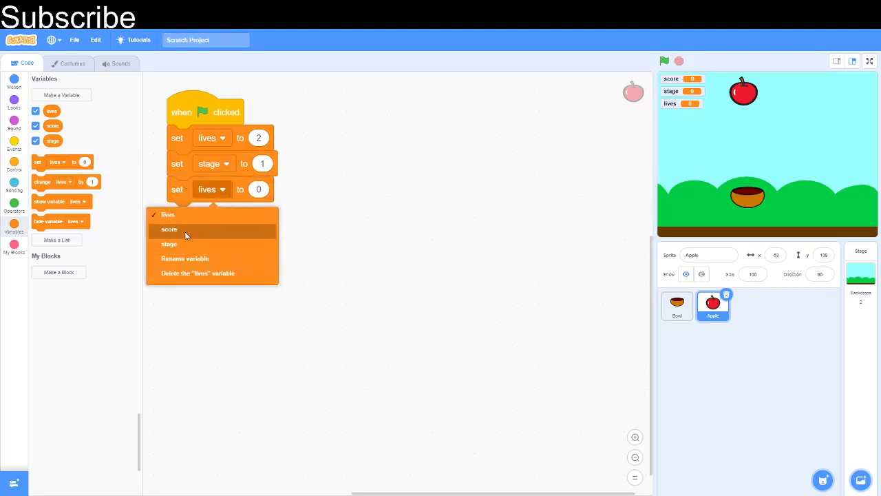
{"action": "left_click", "coordinate": [169, 230]}
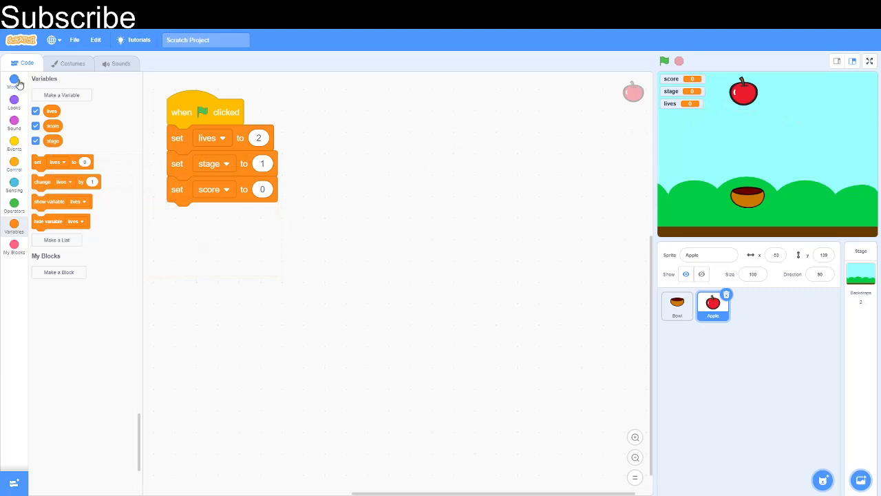
{"action": "left_click", "coordinate": [13, 81]}
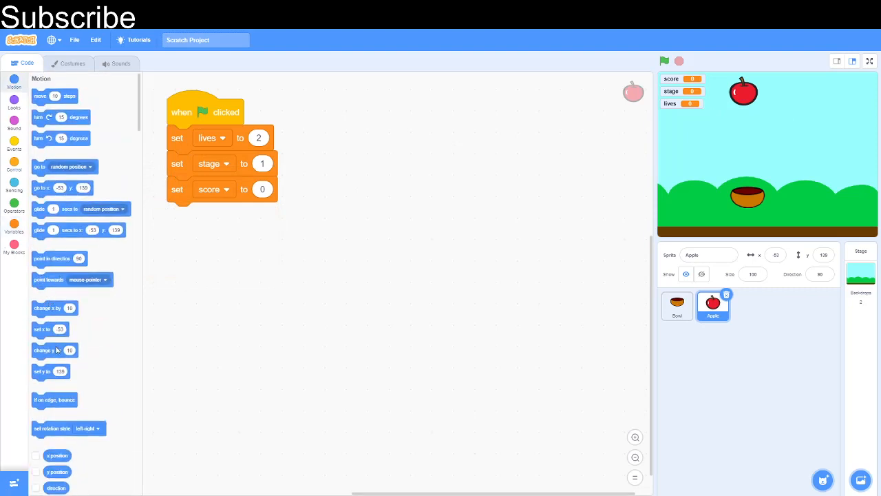
{"action": "left_click_drag", "start_coordinate": [51, 371], "coordinate": [210, 272]}
{"action": "type", "text": "5"}
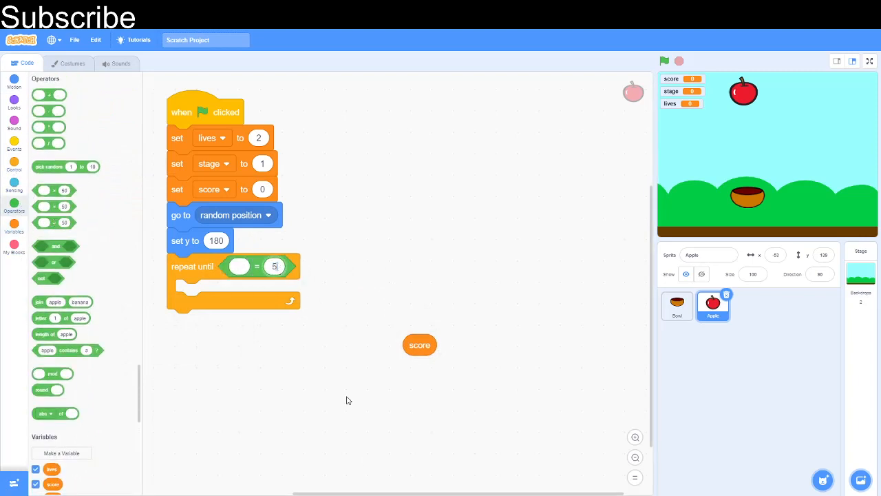
- Repeat until score equals 5, moving the apple down by 4 each pass
{"action": "left_click_drag", "start_coordinate": [419, 344], "coordinate": [244, 266]}
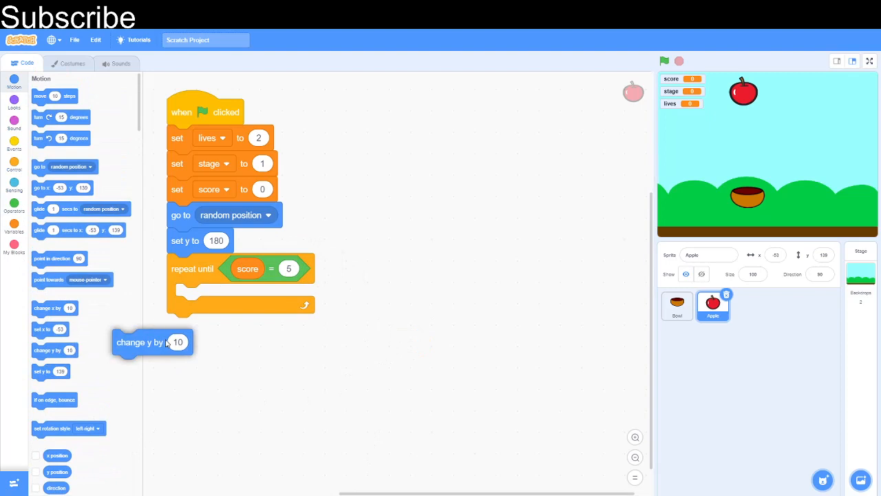
{"action": "left_click_drag", "start_coordinate": [152, 342], "coordinate": [214, 296]}
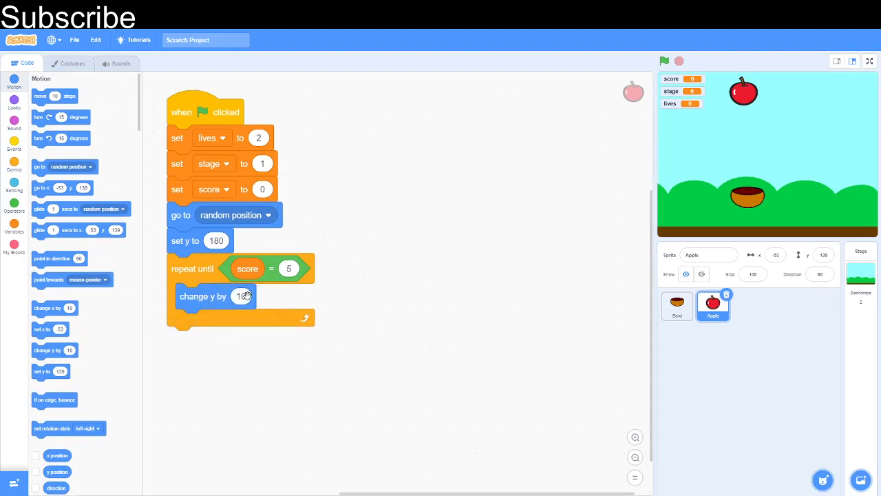
{"action": "type", "text": "-4"}
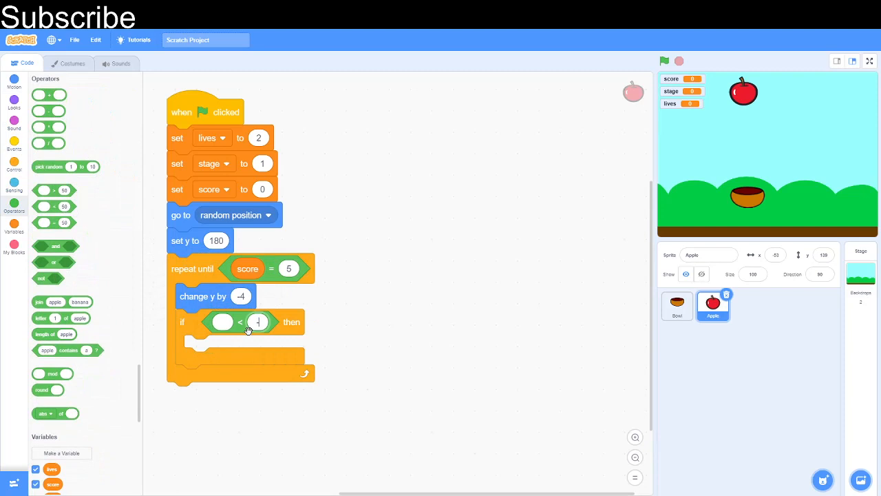
- Below y -170, lose 1 life, stop all at zero lives, otherwise respawn the apple at the top
{"action": "type", "text": "-170"}
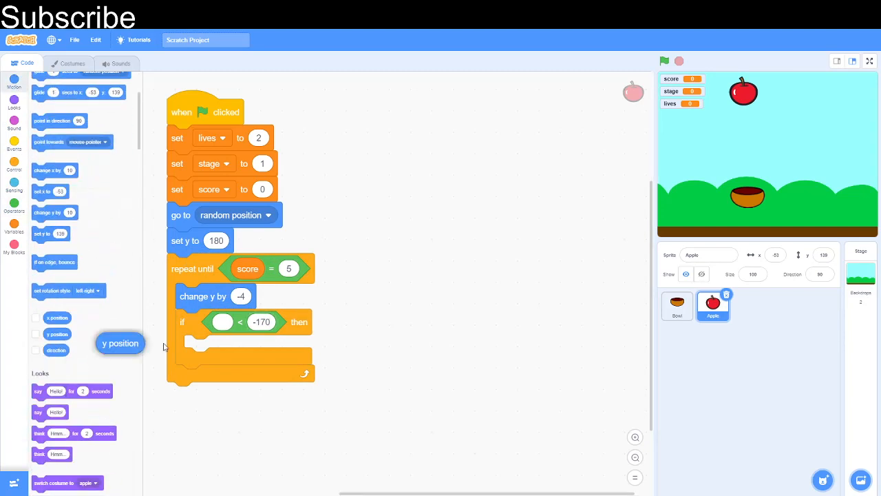
{"action": "left_click_drag", "start_coordinate": [120, 342], "coordinate": [224, 324]}
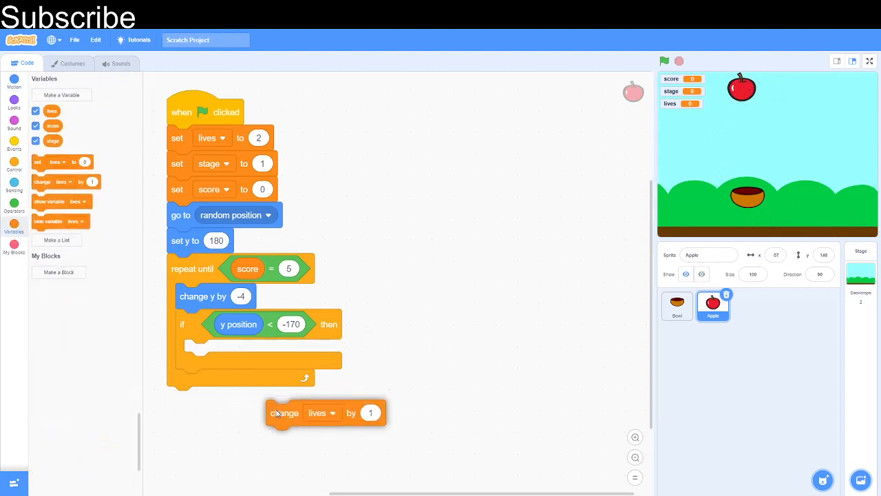
{"action": "left_click_drag", "start_coordinate": [285, 412], "coordinate": [202, 351]}
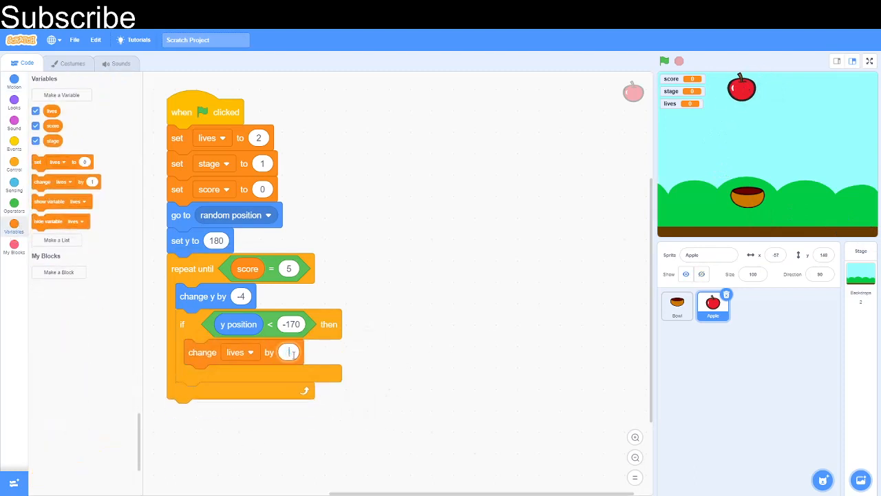
{"action": "type", "text": "-1"}
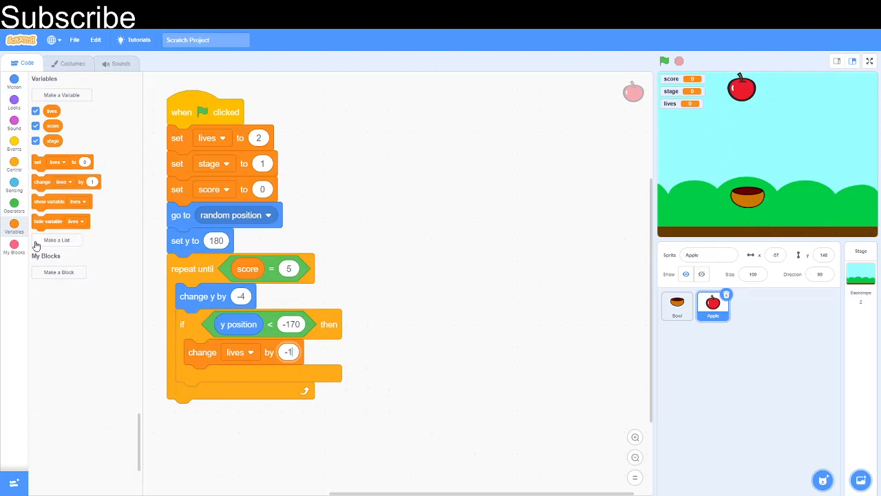
{"action": "left_click", "coordinate": [14, 141]}
{"action": "type", "text": "1"}
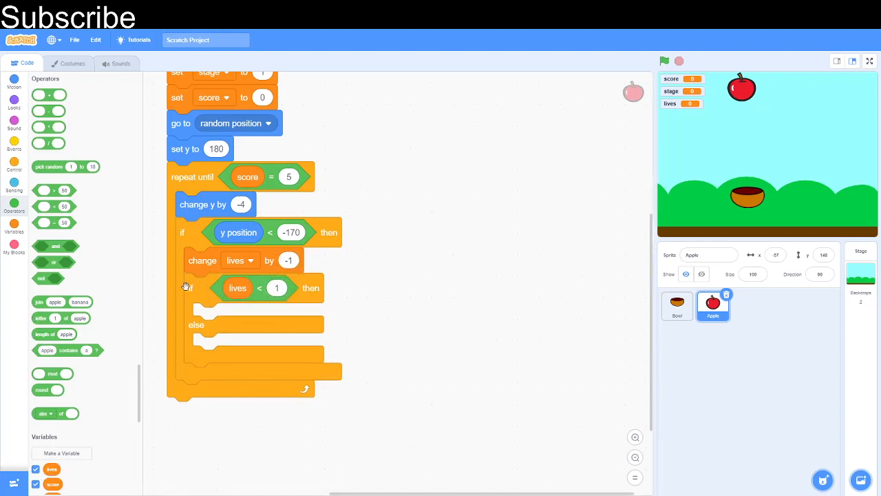
{"action": "left_click", "coordinate": [14, 163]}
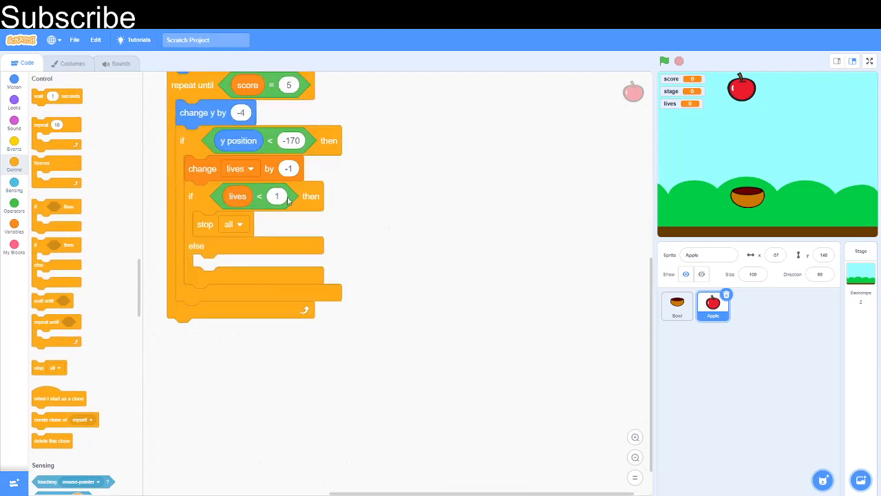
{"action": "mouse_move", "coordinate": [182, 351]}
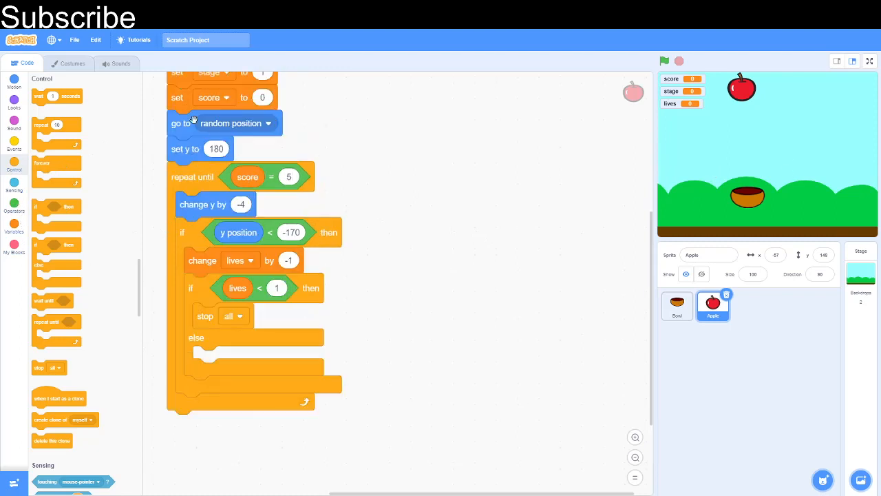
{"action": "left_click_drag", "start_coordinate": [181, 123], "coordinate": [432, 163]}
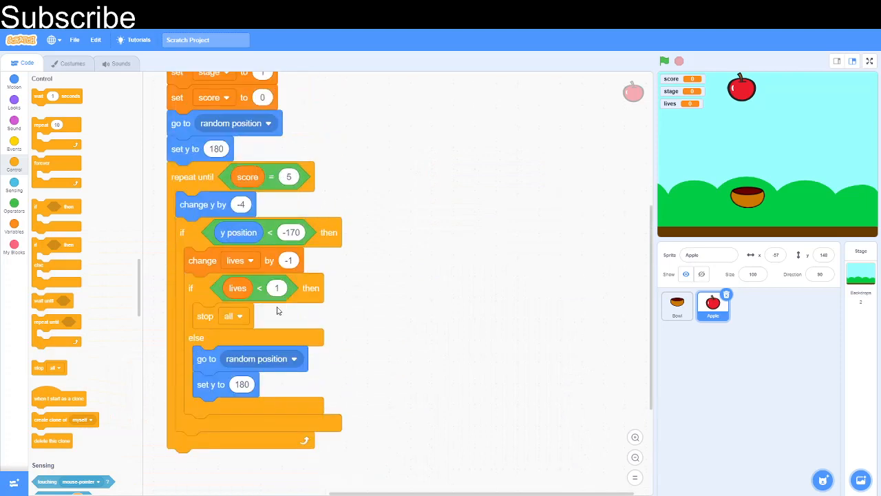
- Add a second stage loop repeating until score 10, with the apple falling by -6
{"action": "scroll", "scroll_direction": "down", "scroll_amount": 3}
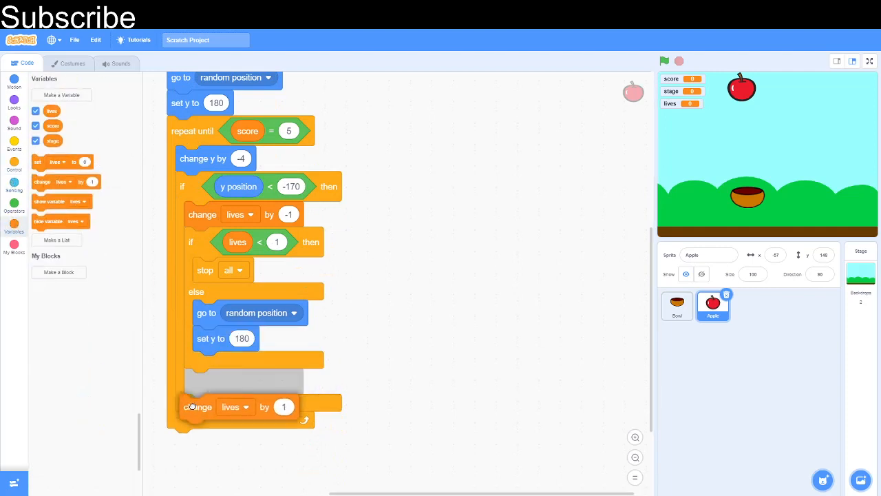
{"action": "left_click", "coordinate": [245, 406]}
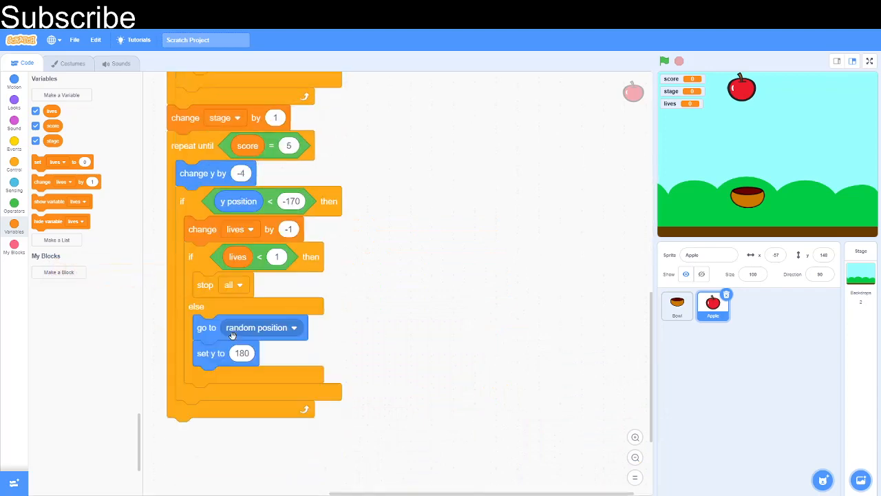
{"action": "scroll", "scroll_direction": "down", "scroll_amount": 3}
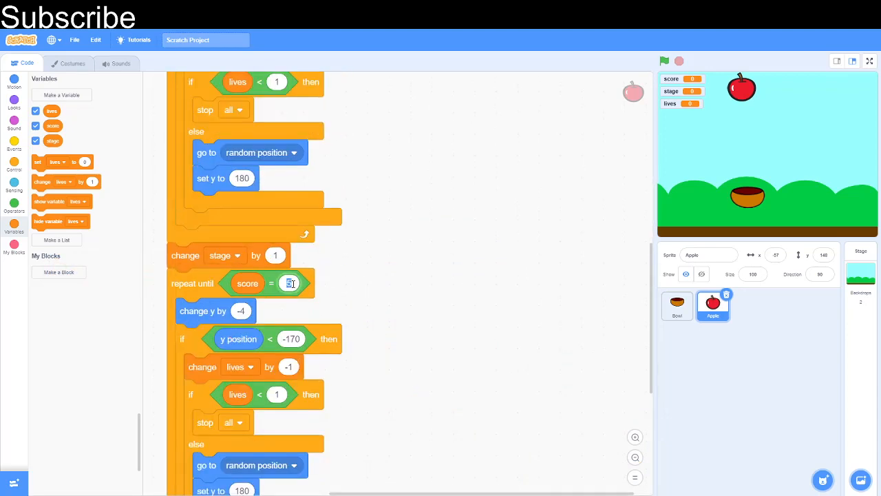
{"action": "type", "text": "10"}
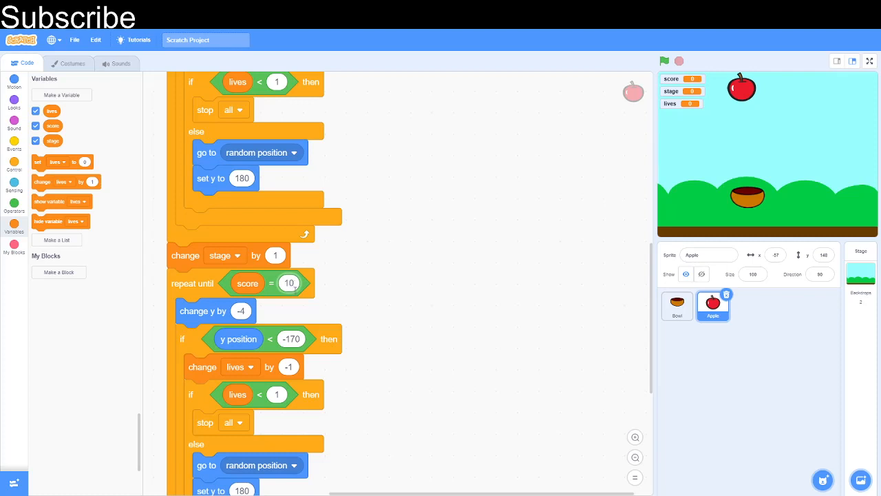
{"action": "left_click", "coordinate": [240, 311]}
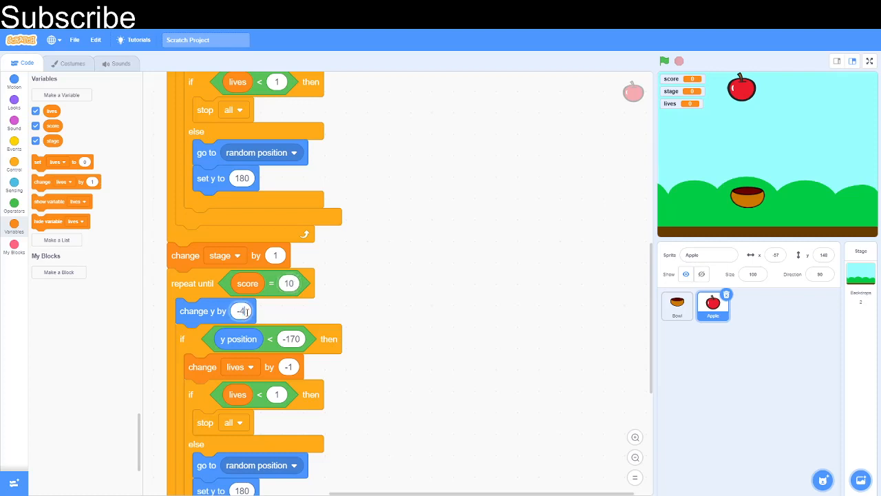
{"action": "type", "text": "-6"}
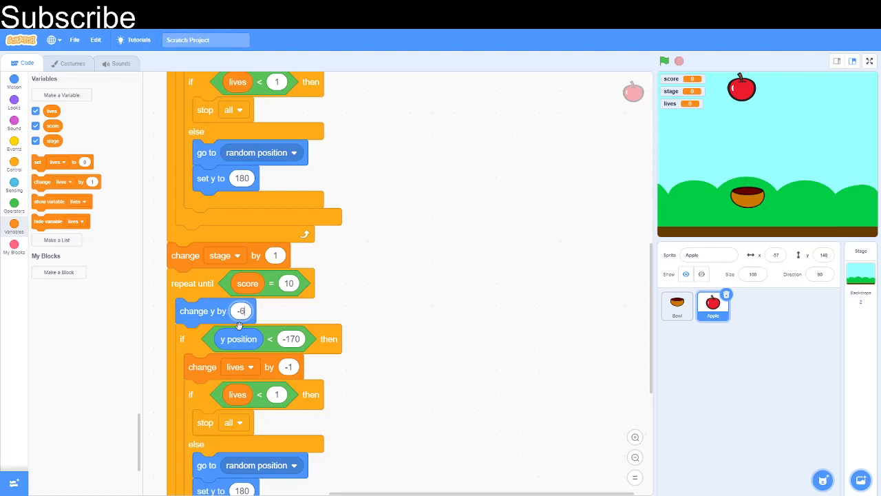
{"action": "mouse_move", "coordinate": [742, 58]}
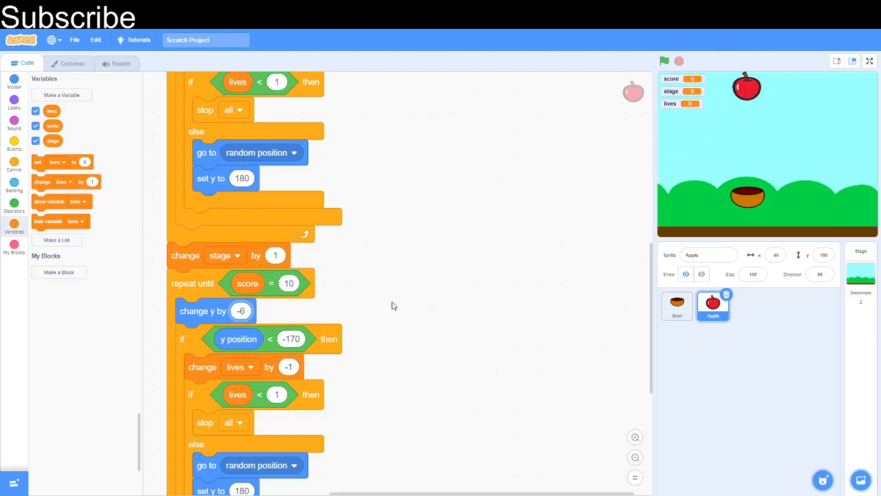
{"action": "mouse_move", "coordinate": [290, 335]}
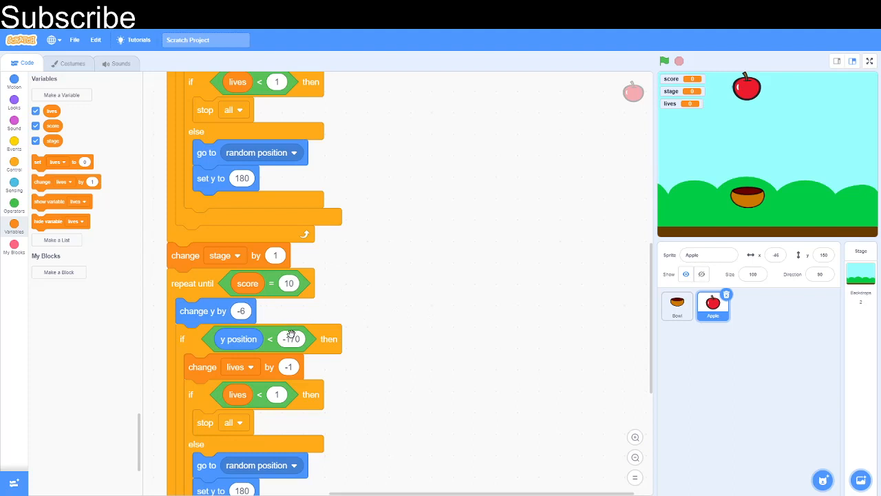
{"action": "scroll", "scroll_direction": "down", "scroll_amount": 3}
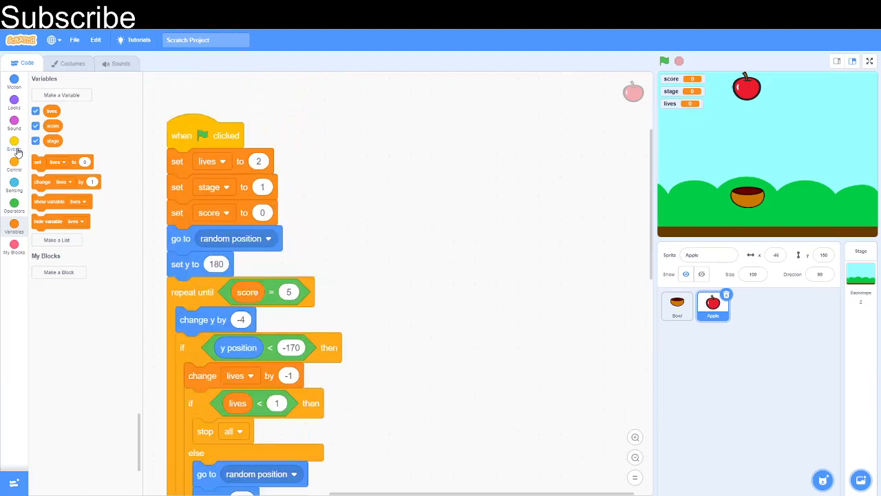
- Start a green-flag forever script that checks whether the Apple touches the Bowl
{"action": "left_click", "coordinate": [14, 141]}
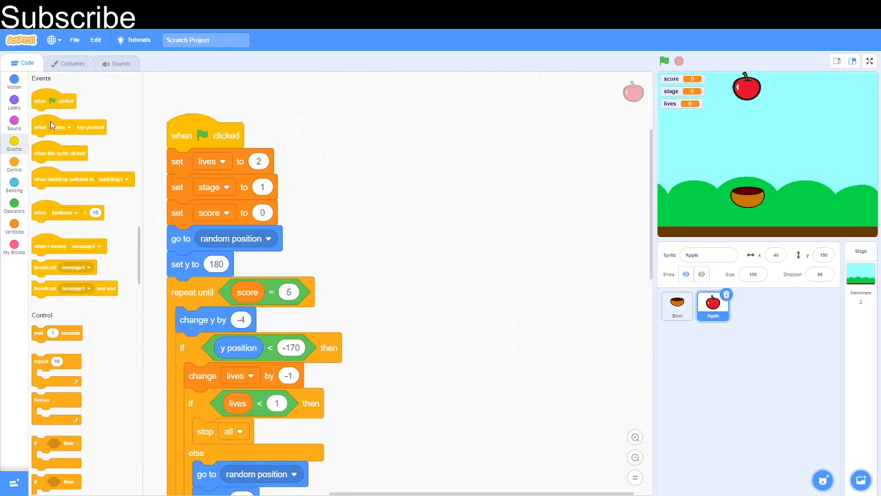
{"action": "left_click_drag", "start_coordinate": [54, 100], "coordinate": [406, 130]}
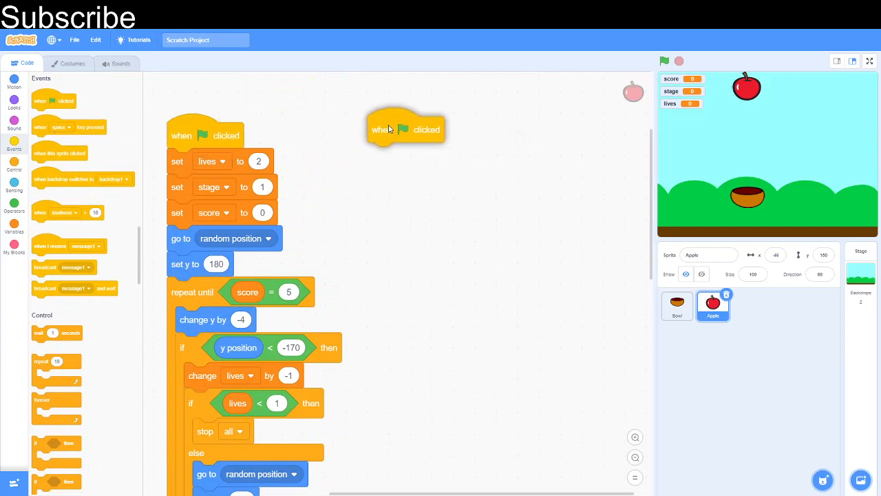
{"action": "left_click_drag", "start_coordinate": [57, 403], "coordinate": [410, 169]}
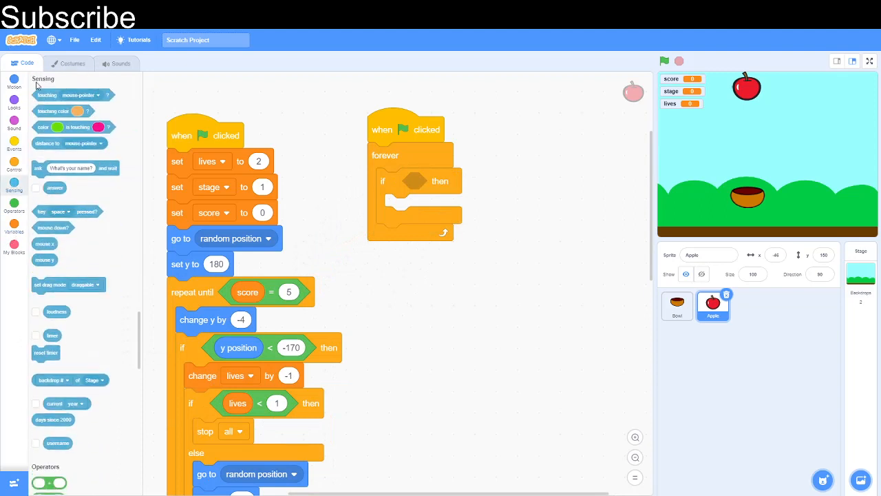
{"action": "left_click", "coordinate": [488, 181]}
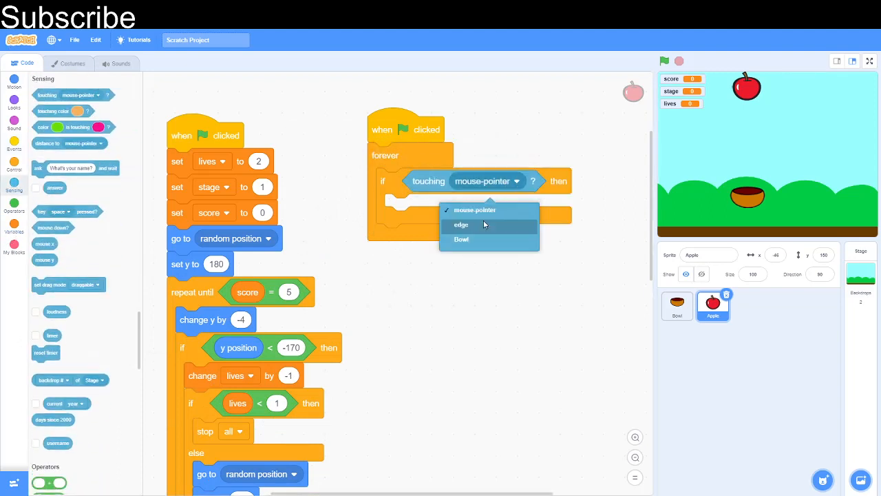
{"action": "left_click", "coordinate": [462, 239]}
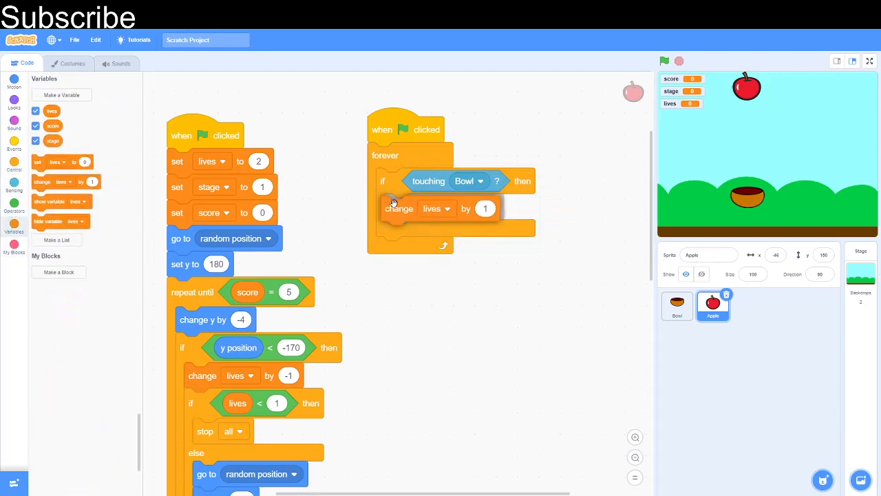
- Make touching the Bowl change score by 1 instead of lives
{"action": "left_click", "coordinate": [446, 209]}
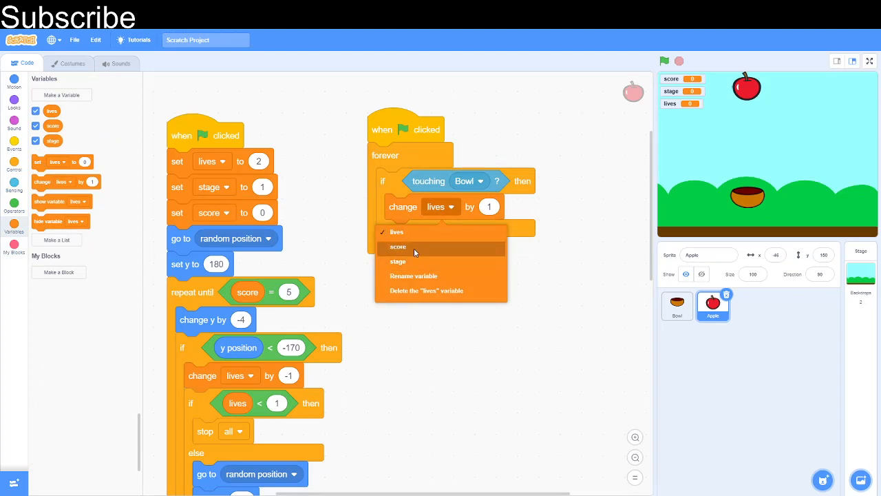
{"action": "mouse_move", "coordinate": [331, 313]}
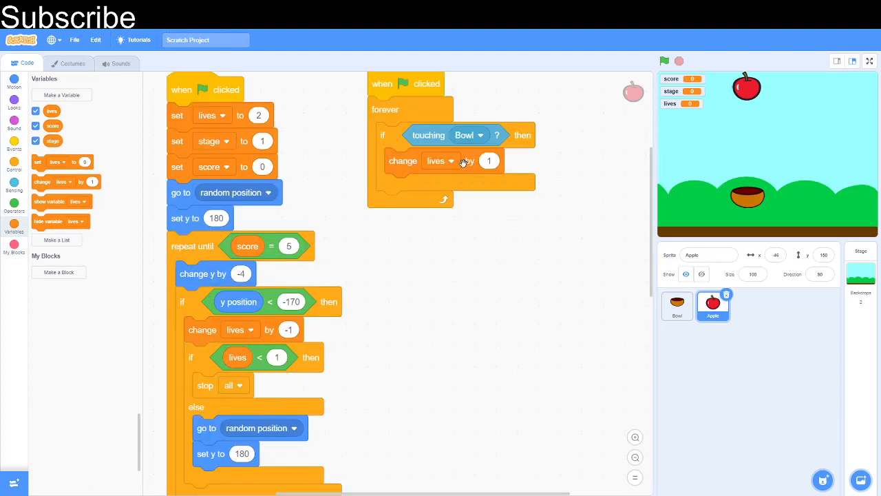
{"action": "left_click", "coordinate": [441, 161]}
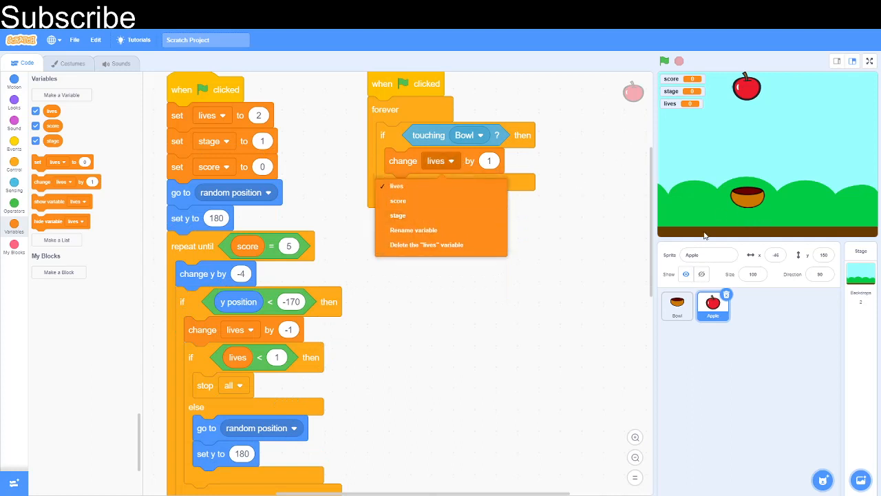
{"action": "mouse_move", "coordinate": [747, 72]}
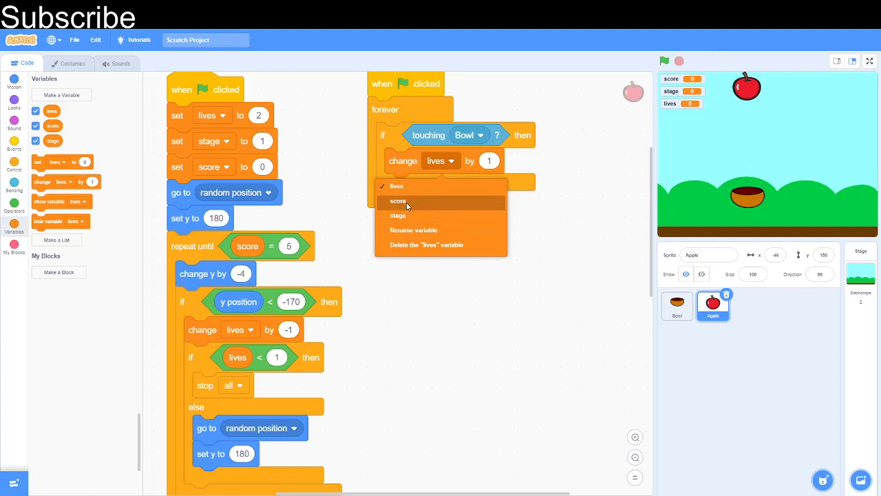
{"action": "left_click", "coordinate": [399, 201]}
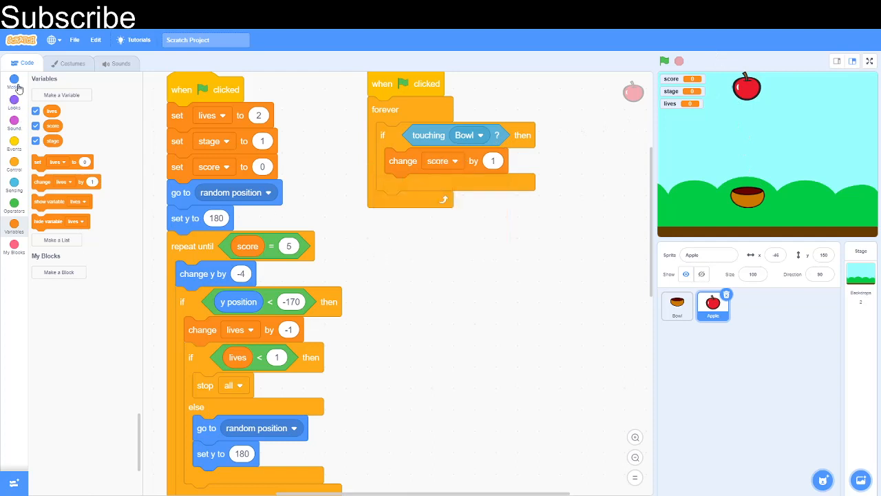
{"action": "left_click", "coordinate": [14, 82]}
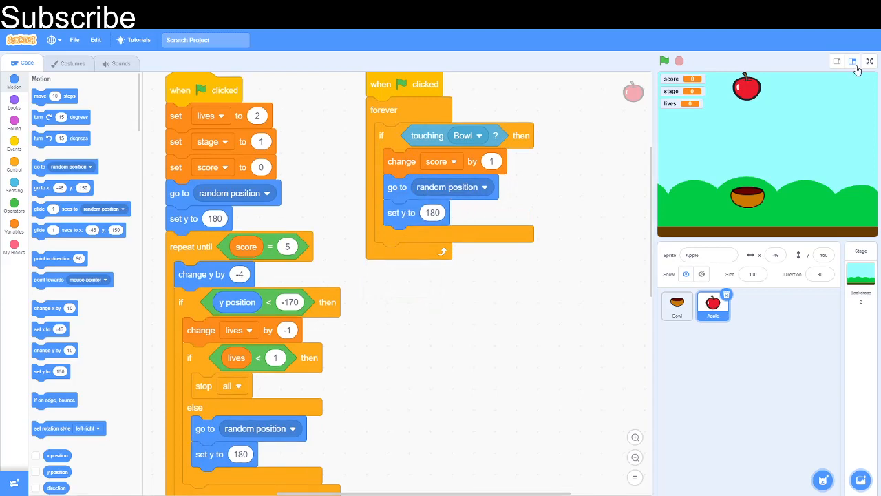
- Play the game full screen until lives reach 0, ending at score 7 in stage 2
{"action": "left_click", "coordinate": [870, 62]}
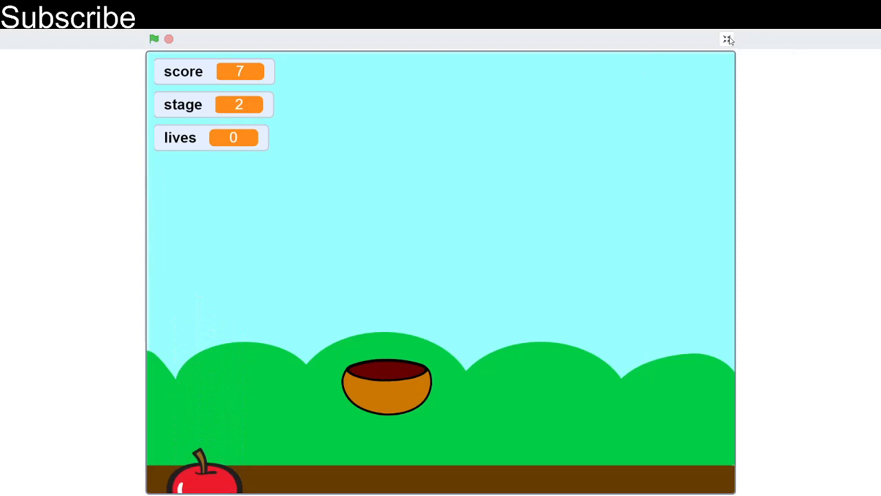
{"action": "left_click", "coordinate": [727, 38]}
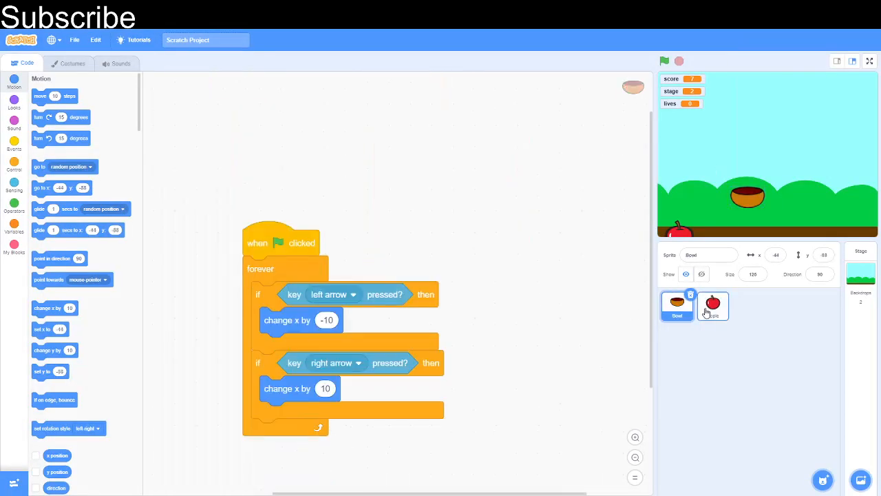
{"action": "left_click", "coordinate": [712, 306]}
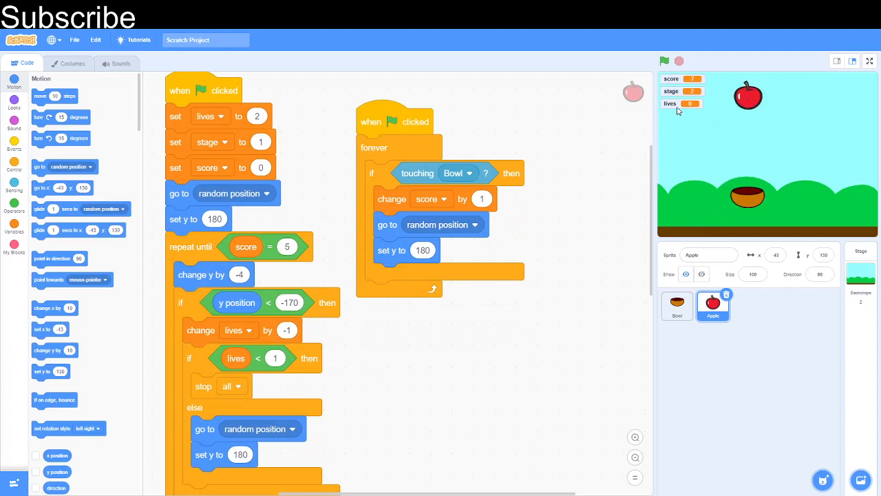
{"action": "mouse_move", "coordinate": [801, 219]}
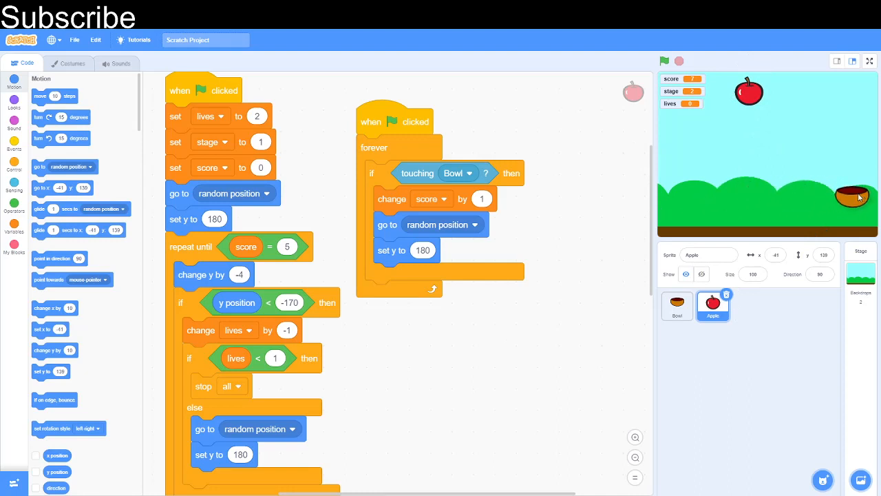
{"action": "left_click", "coordinate": [677, 305]}
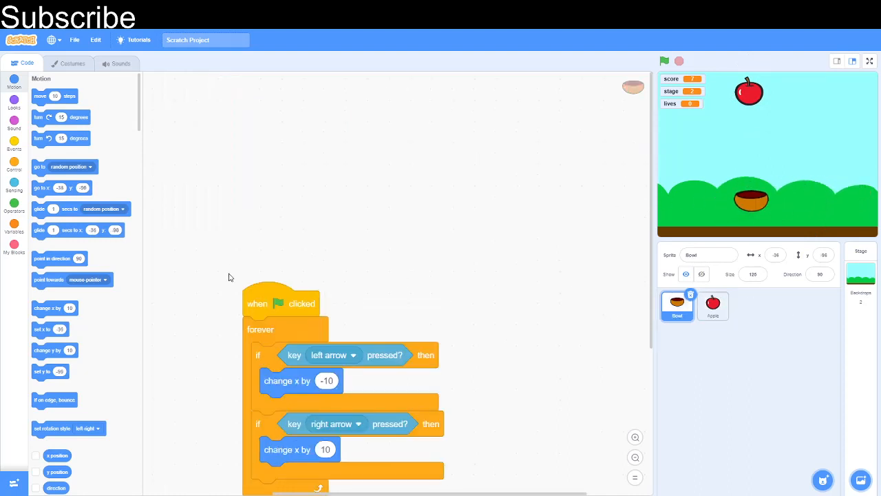